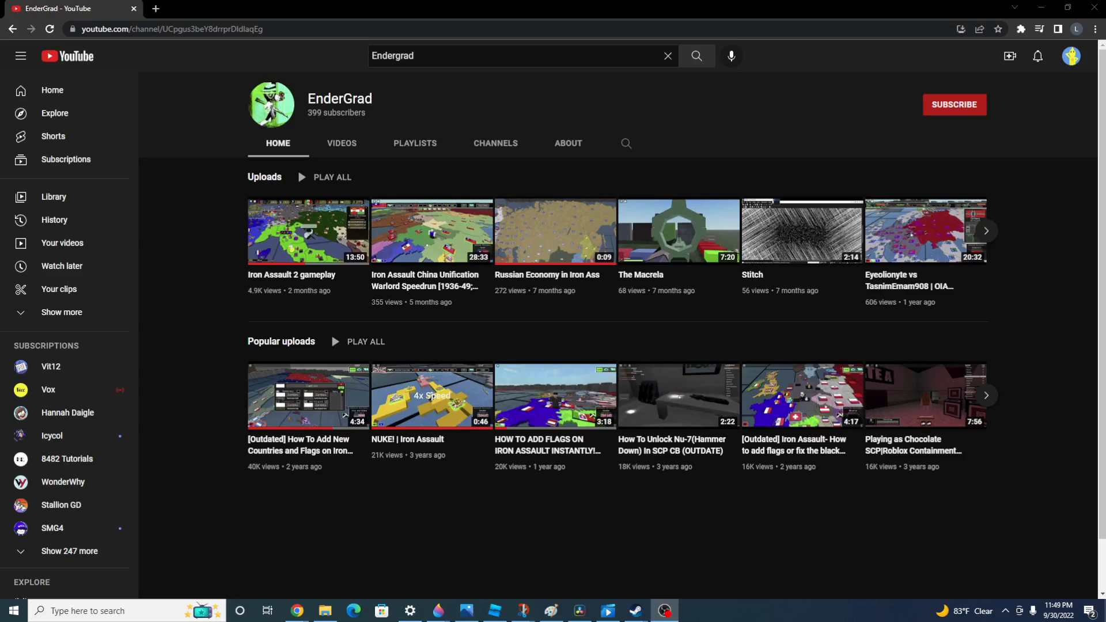
# Step: Subscribe to the EnderGrad channel from its channel page
pyautogui.click(955, 105)
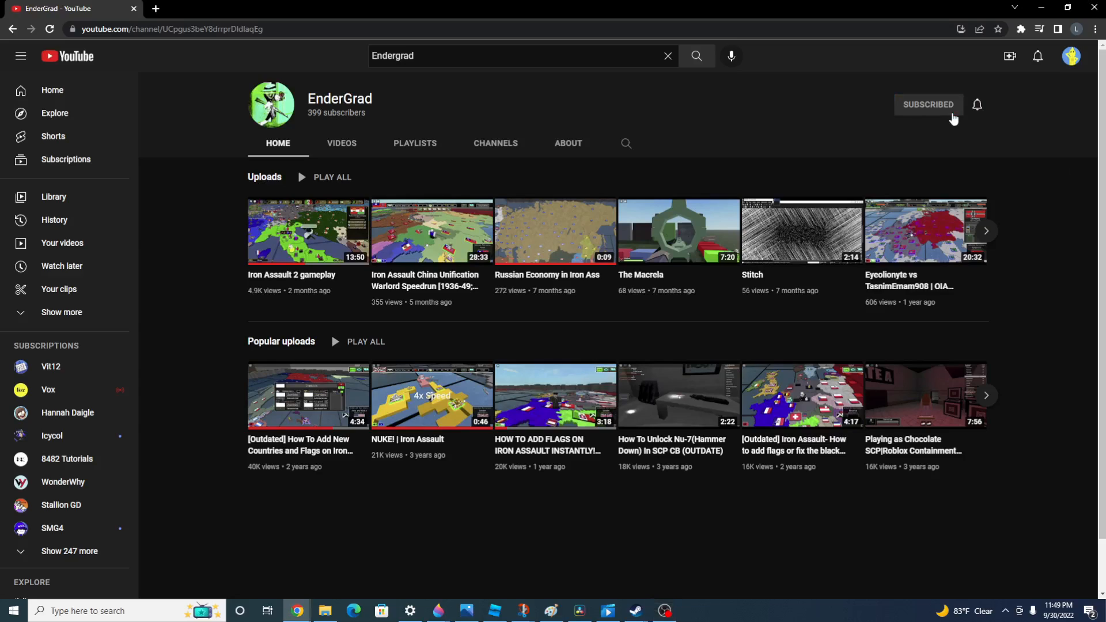
pyautogui.click(929, 105)
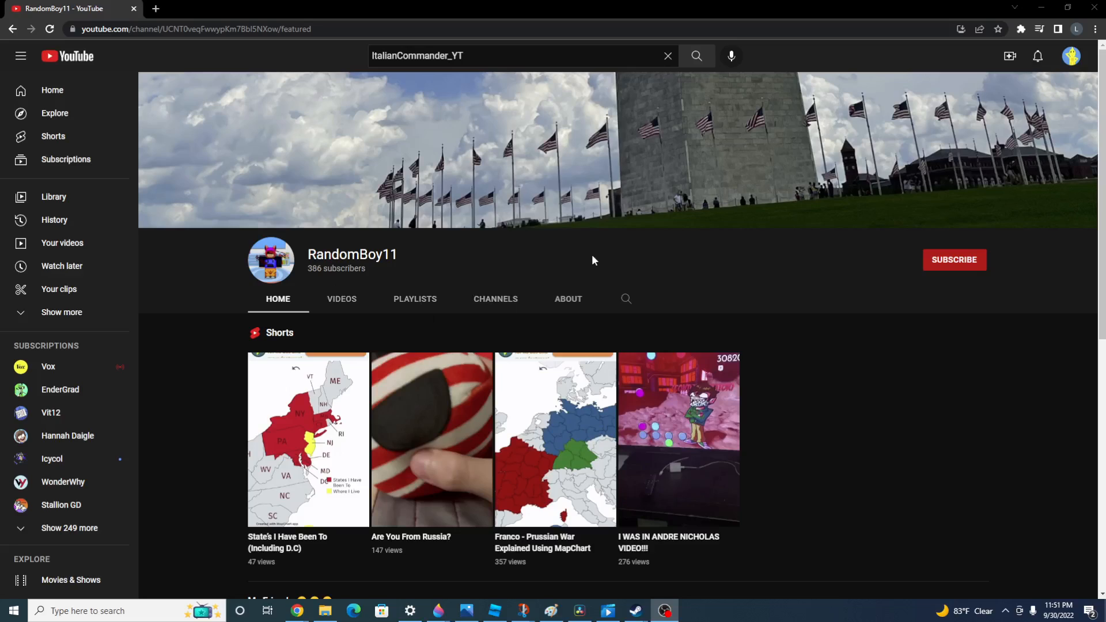
pyautogui.moveTo(449, 249)
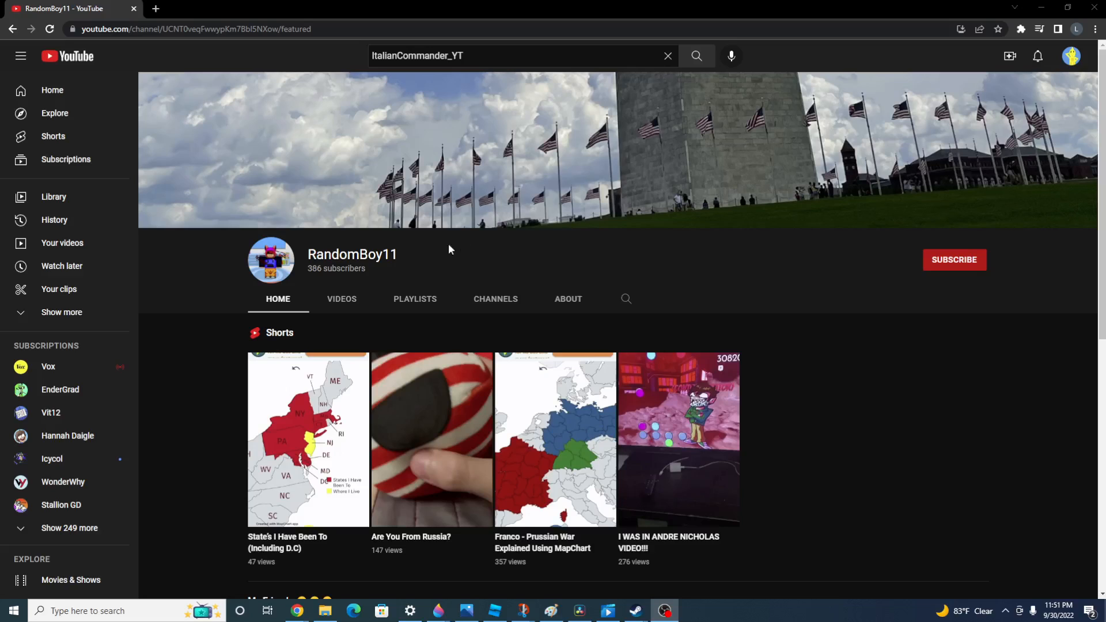
# Step: Show RandomBoy11's Videos list and scroll down through the uploads
pyautogui.click(342, 298)
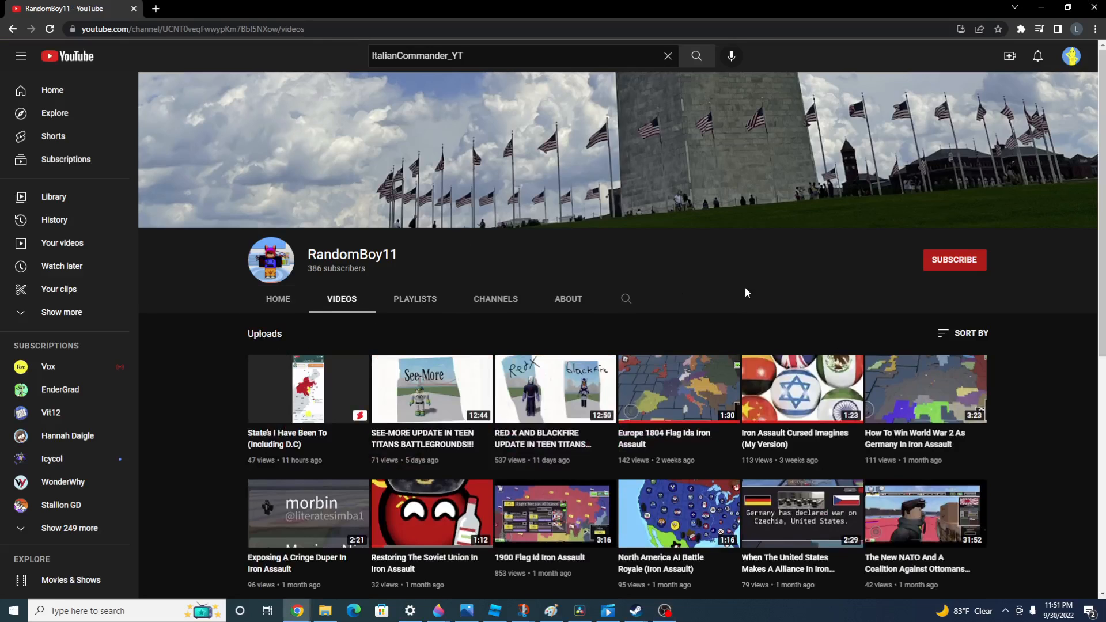
pyautogui.scroll(-3)
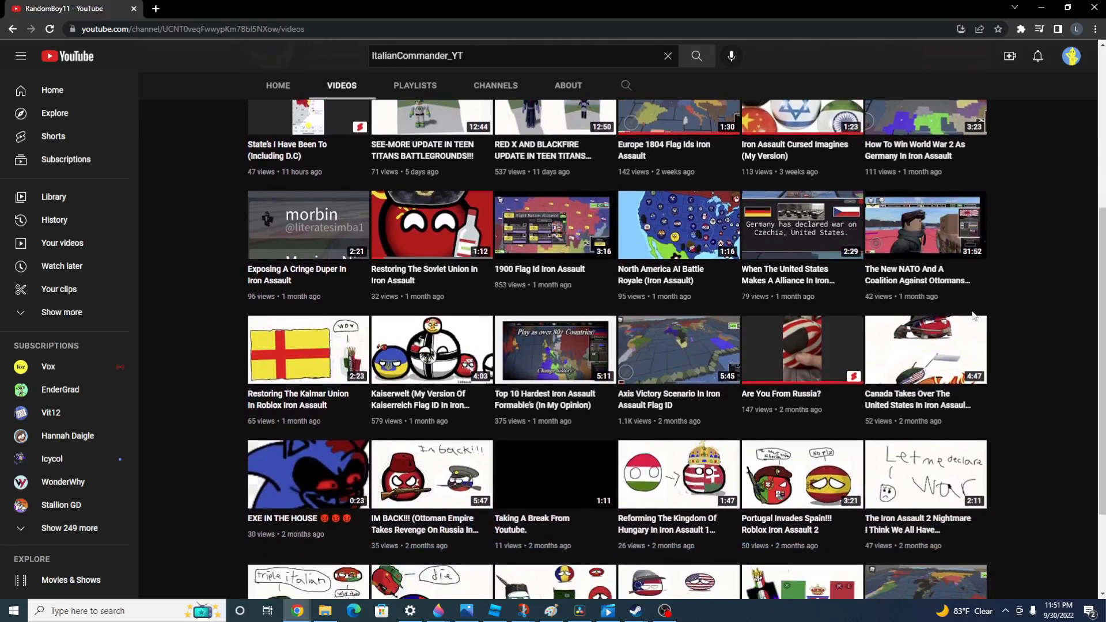
pyautogui.scroll(-3)
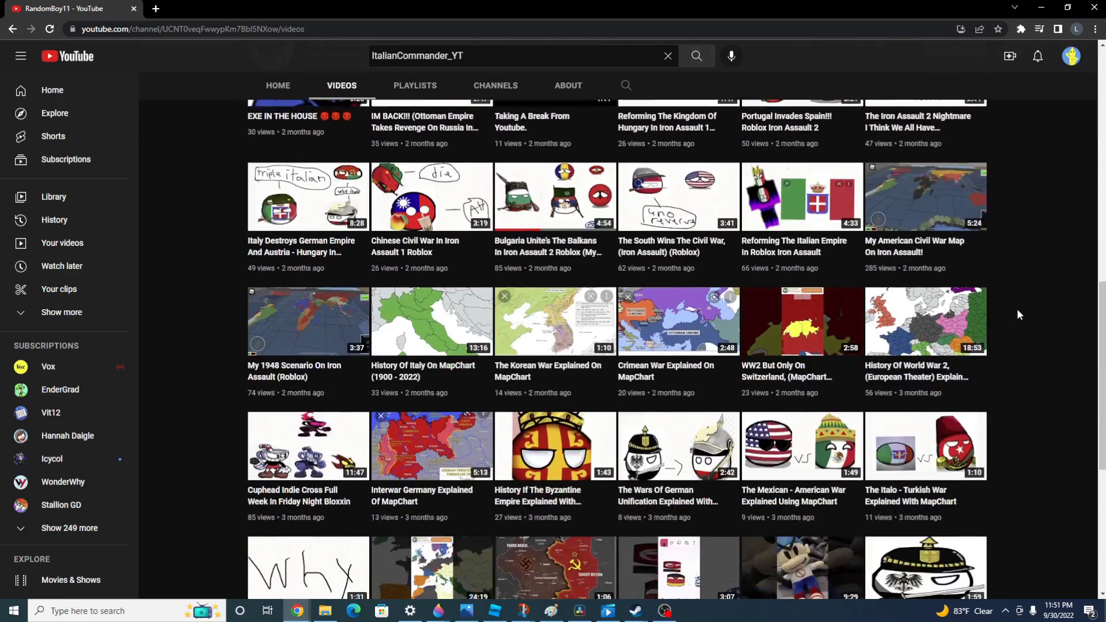
pyautogui.scroll(-3)
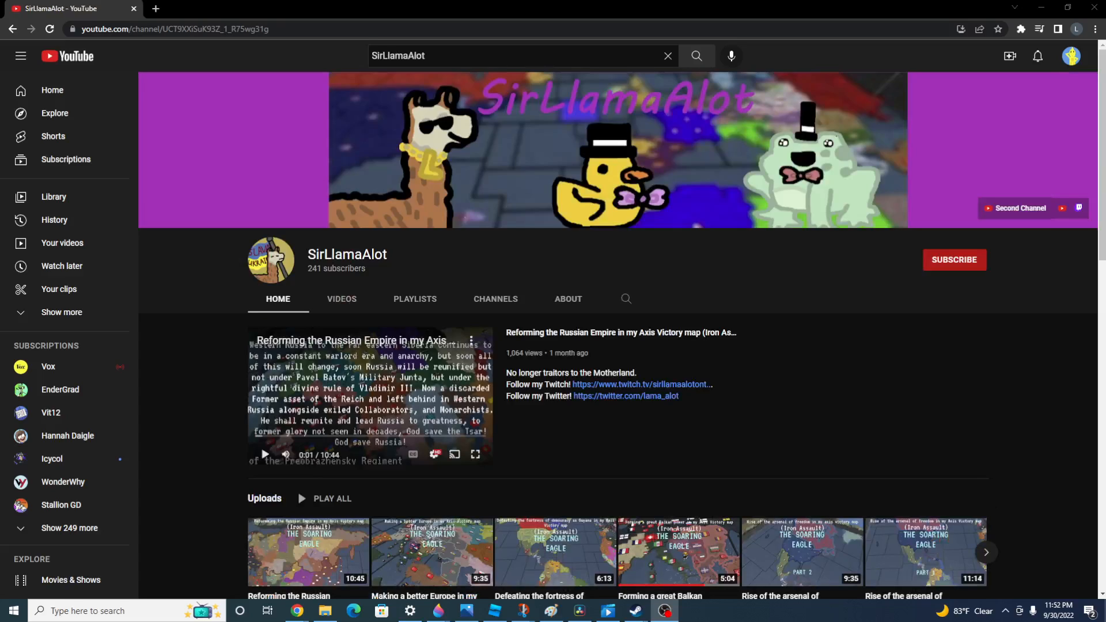
pyautogui.moveTo(967, 352)
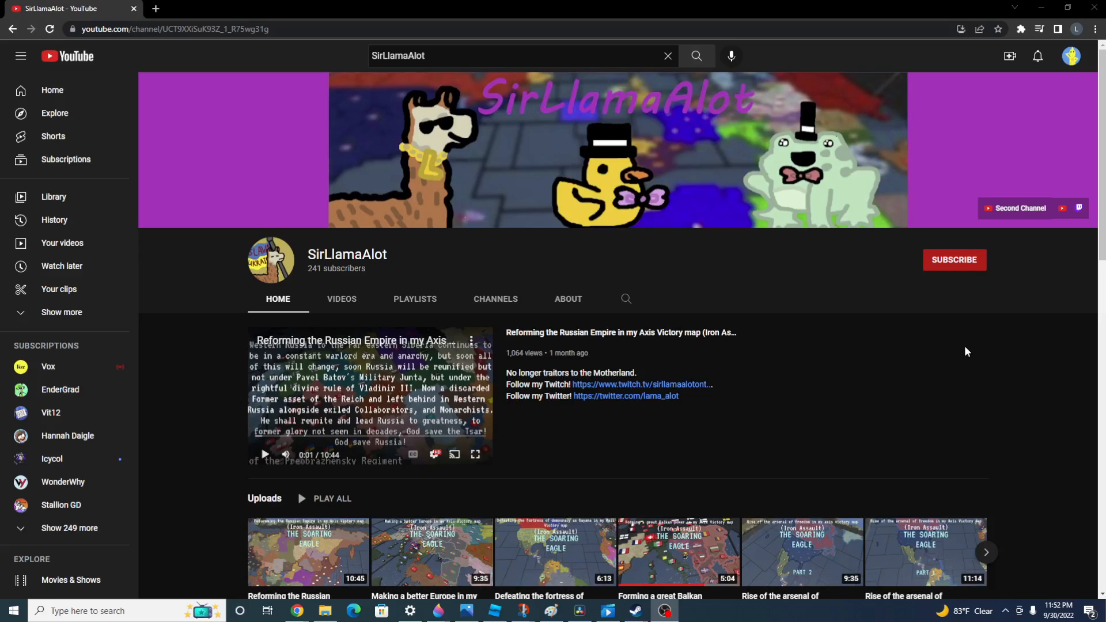
pyautogui.scroll(-3)
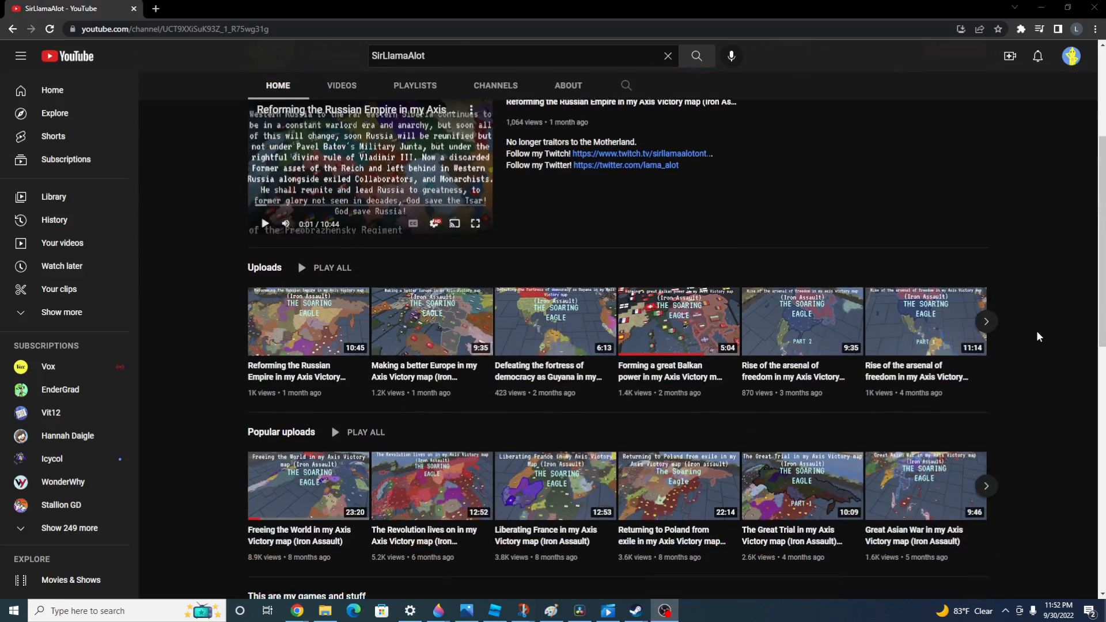